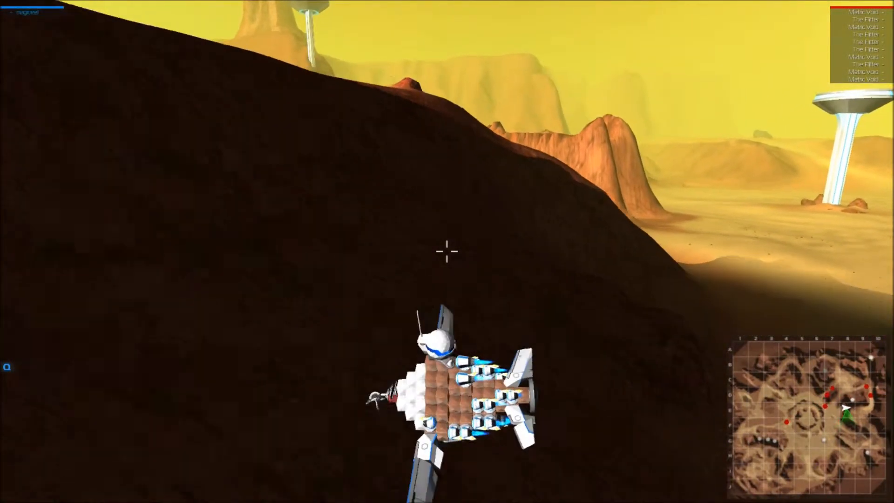
# Step: Leave the practice battle by choosing Self Destruct from the Exit Practice Mode menu
pyautogui.press('Escape')
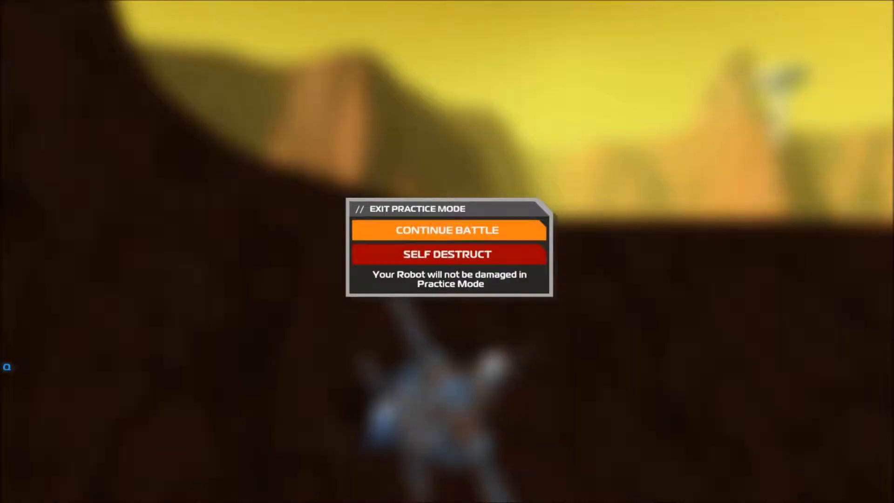
pyautogui.click(449, 230)
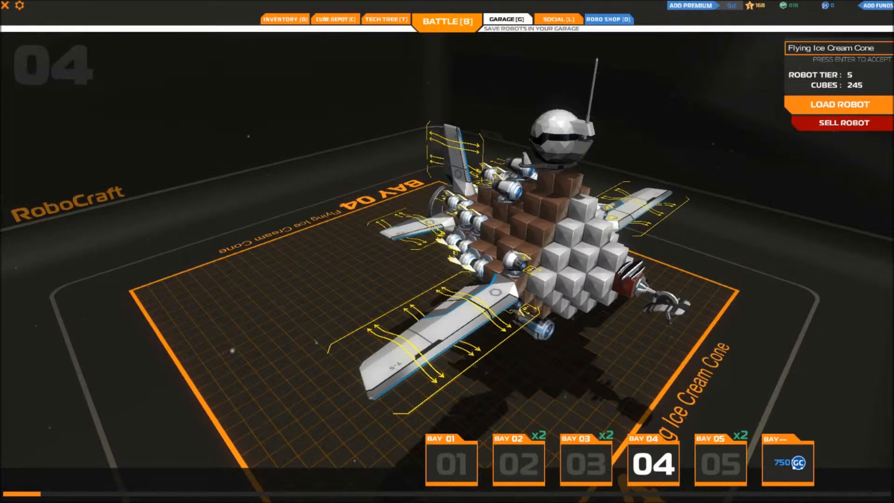
# Step: Load 'Flying Ice Cream Cone' from garage bay 04 into build mode
pyautogui.click(839, 105)
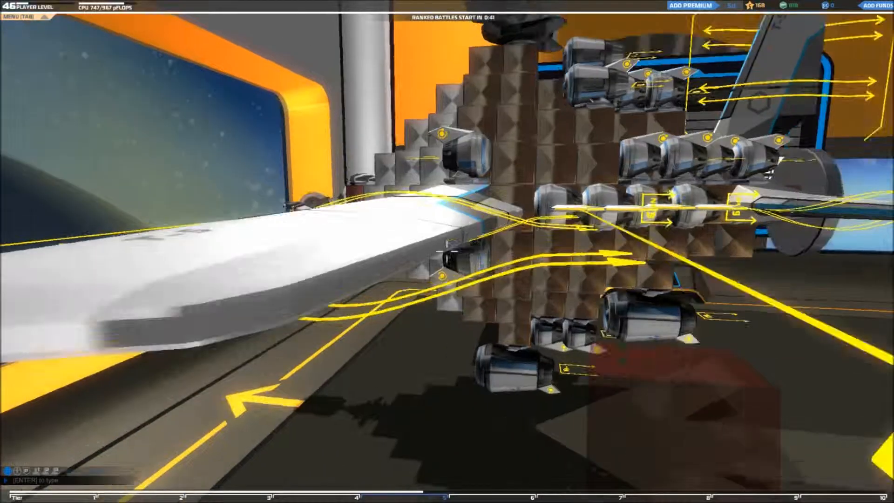